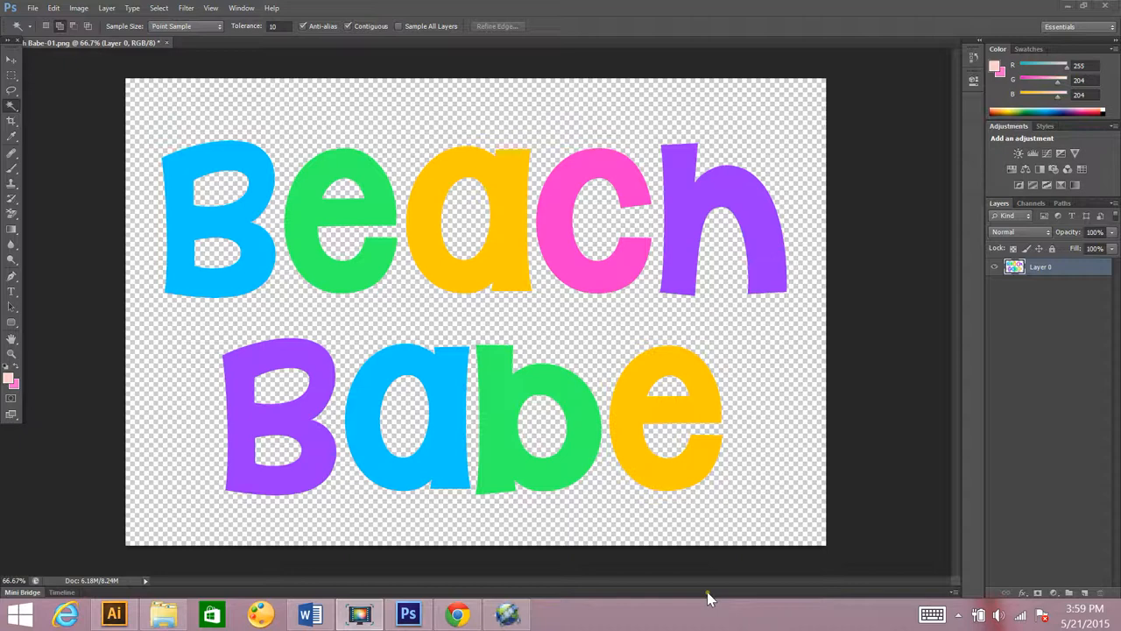
{"action": "mouse_move", "coordinate": [1060, 319]}
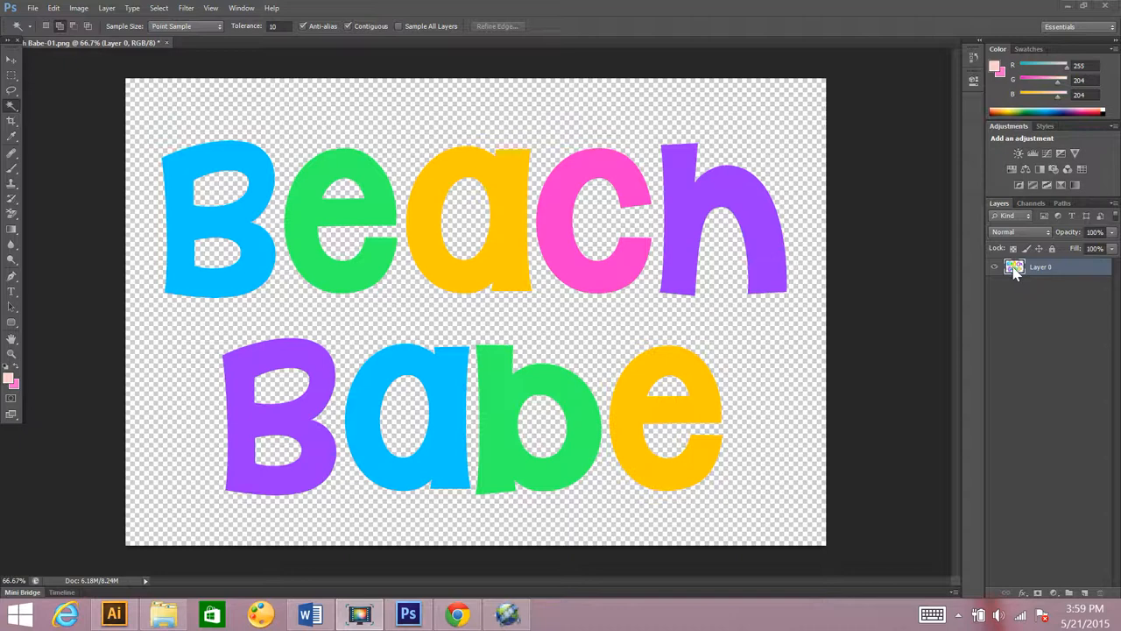
{"action": "mouse_move", "coordinate": [1014, 270]}
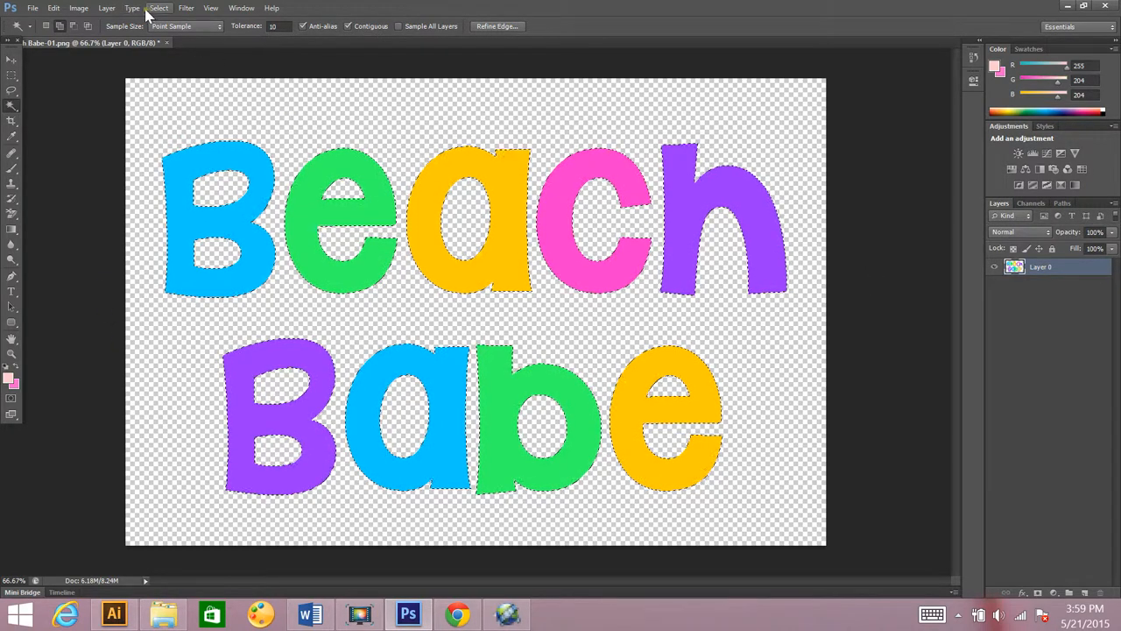
Expand the Beach Babe letter selection outward by a pixel amount into a rounded bubble shape
{"action": "left_click", "coordinate": [158, 7]}
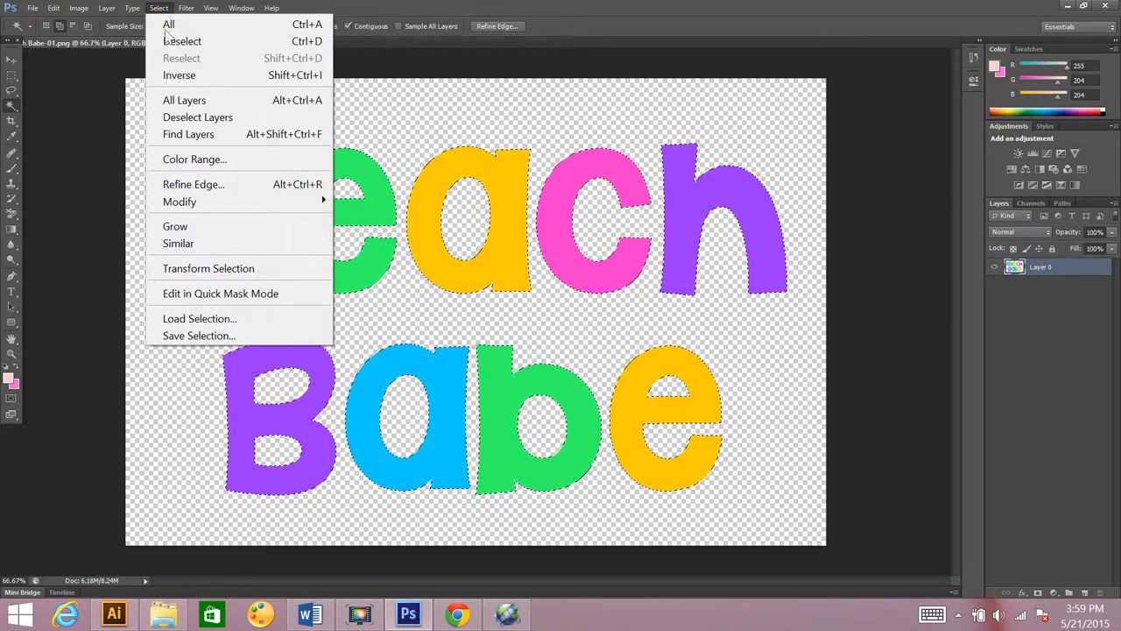
{"action": "mouse_move", "coordinate": [179, 202]}
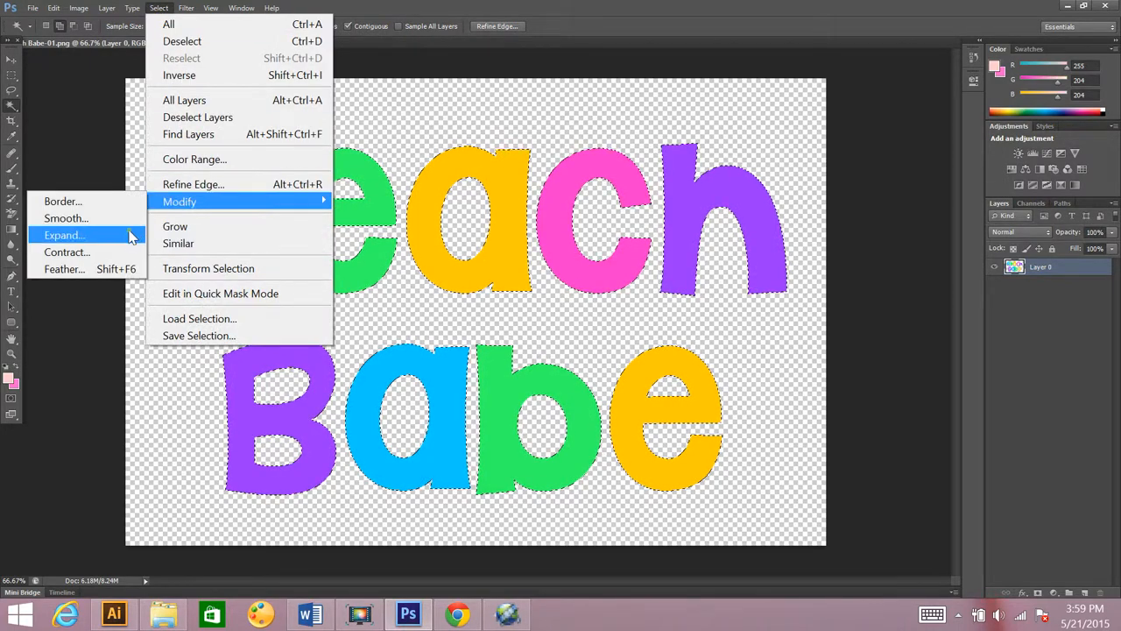
{"action": "left_click", "coordinate": [63, 235]}
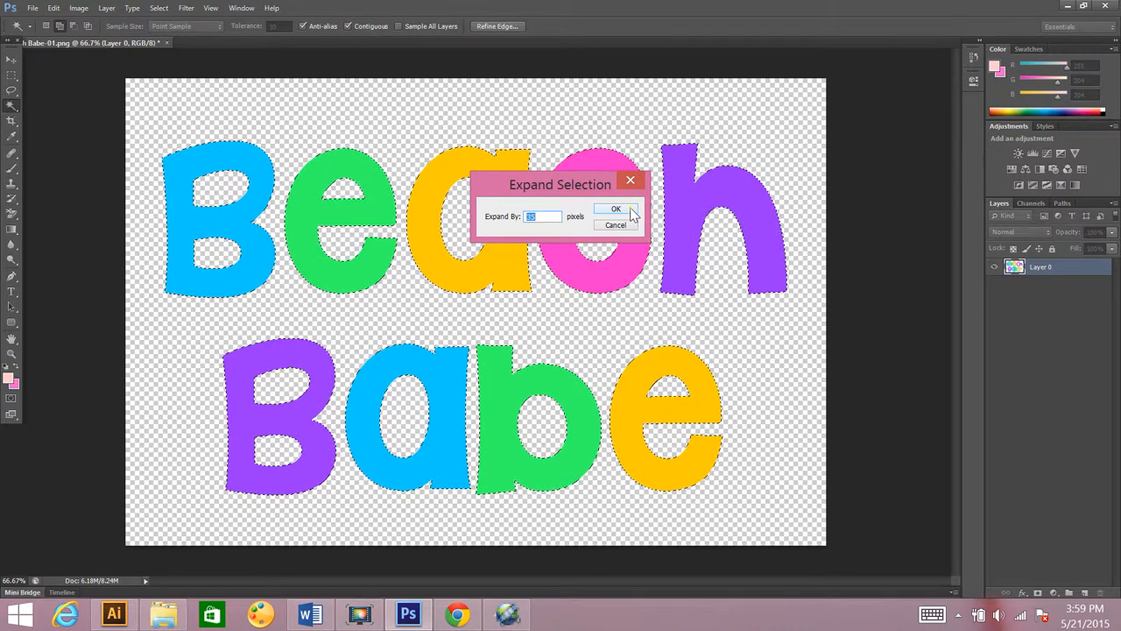
{"action": "left_click", "coordinate": [615, 208]}
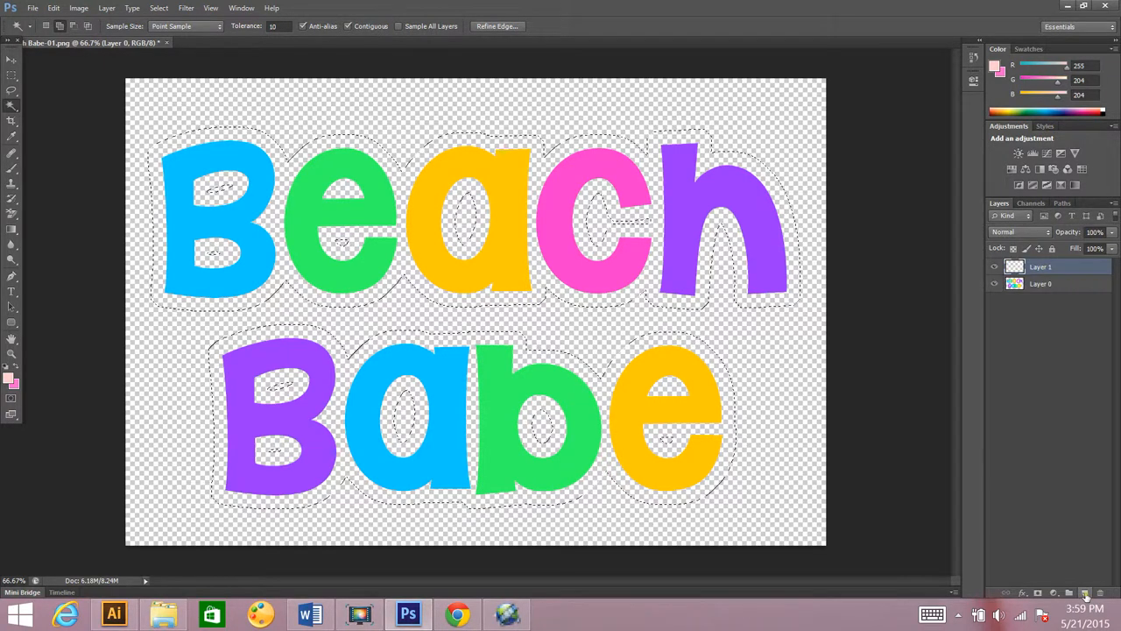
Move the new Layer 1 beneath the letters layer
{"action": "left_click", "coordinate": [1040, 266]}
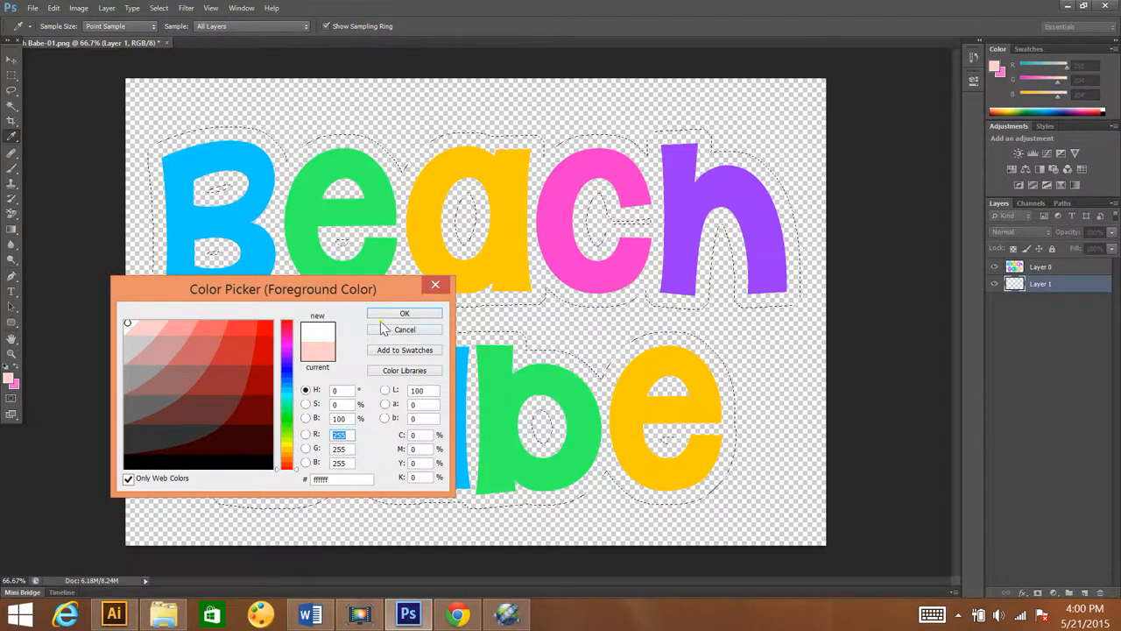
Fill the expanded selection on Layer 1 with white foreground colour, forming the bubble outline
{"action": "left_click", "coordinate": [403, 313]}
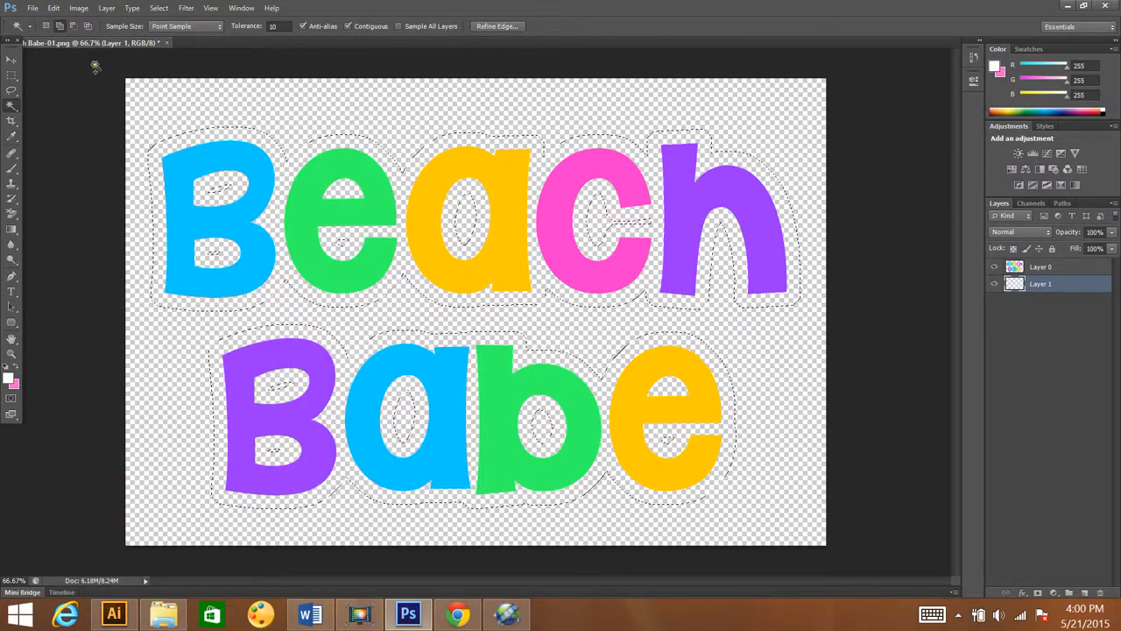
{"action": "left_click", "coordinate": [53, 7]}
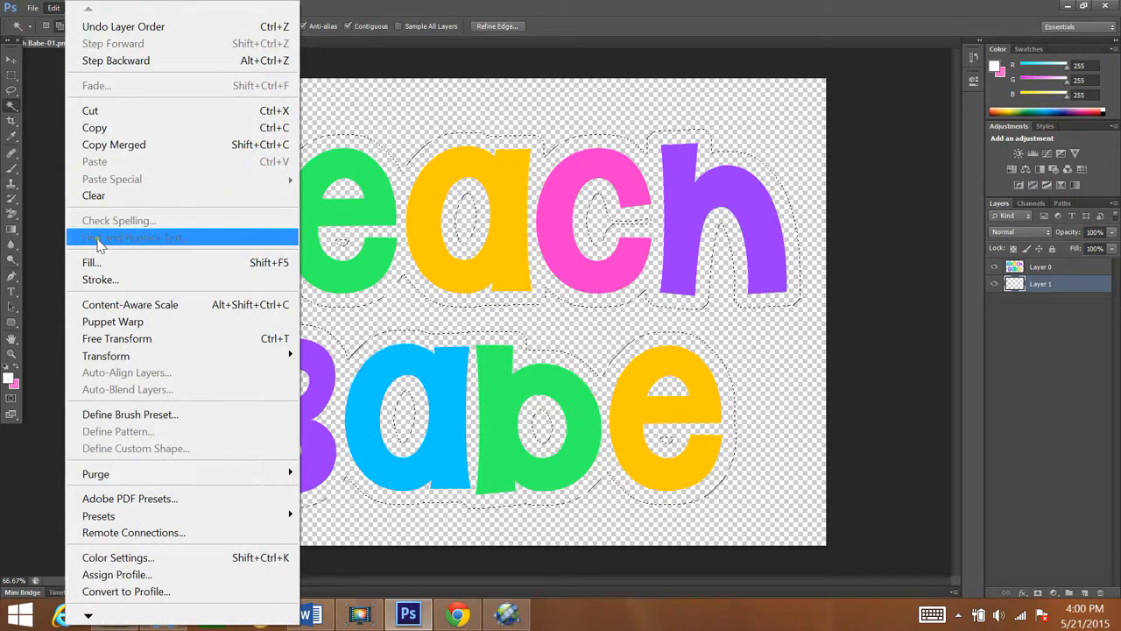
{"action": "left_click", "coordinate": [91, 263]}
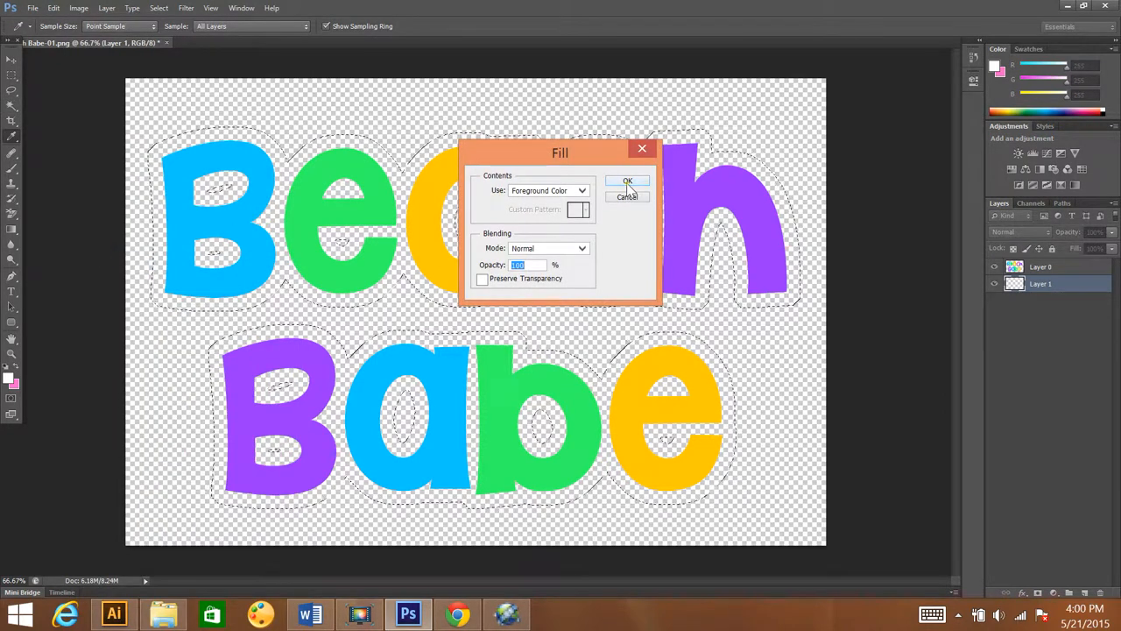
{"action": "left_click", "coordinate": [627, 180]}
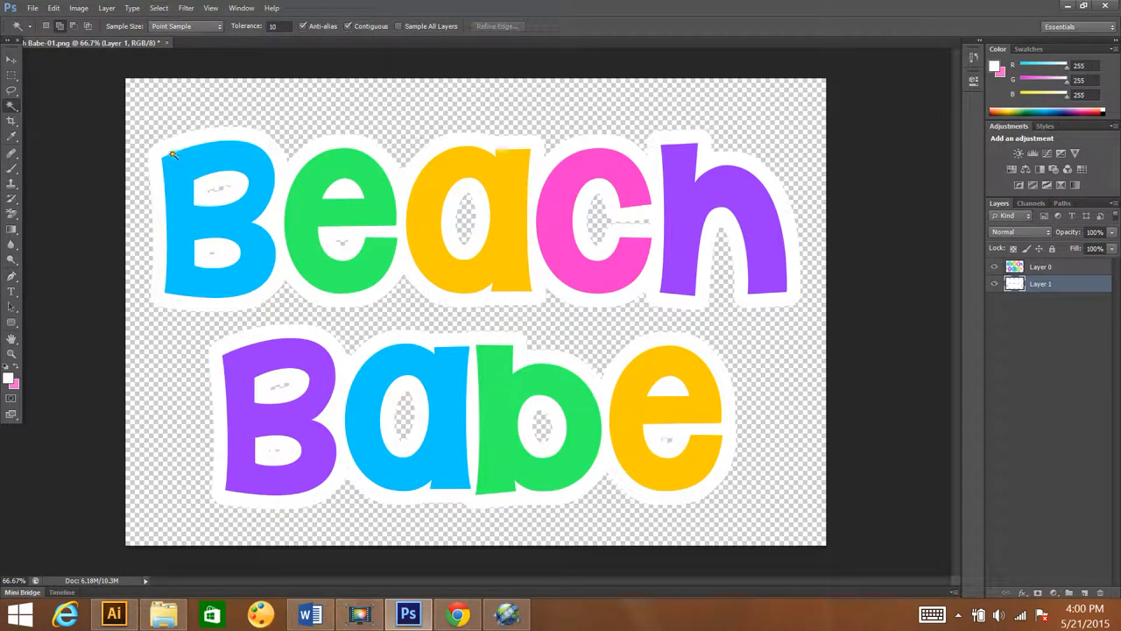
{"action": "left_click", "coordinate": [31, 7]}
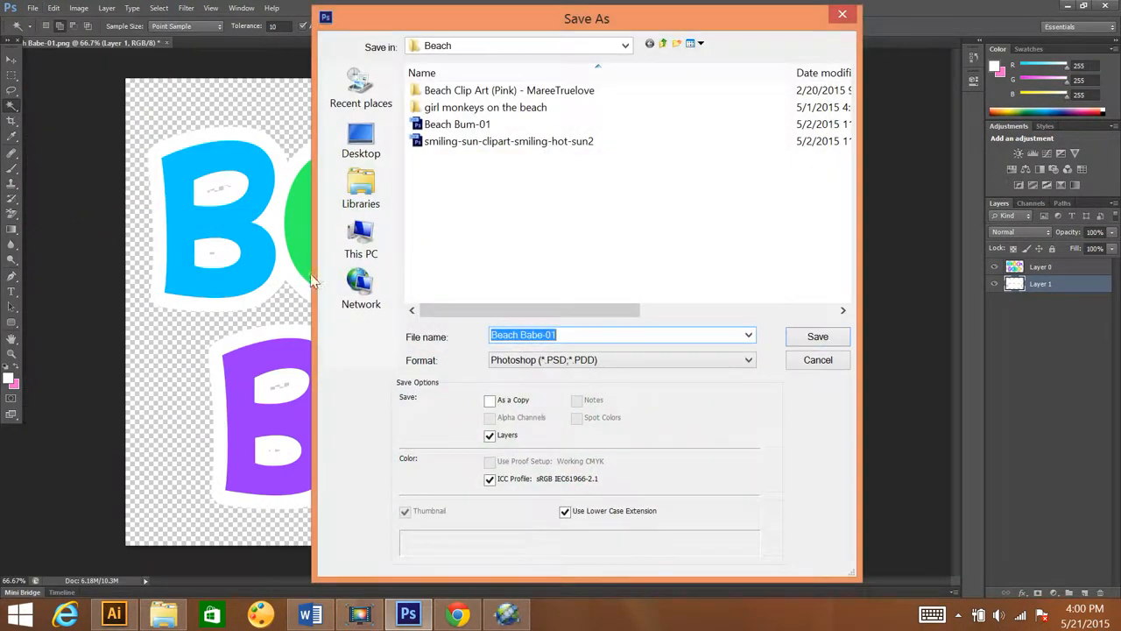
Save the artwork as a PNG named 'Beach Babe- w white', accepting the PNG options
{"action": "left_click", "coordinate": [613, 334]}
{"action": "type", "text": " w white"}
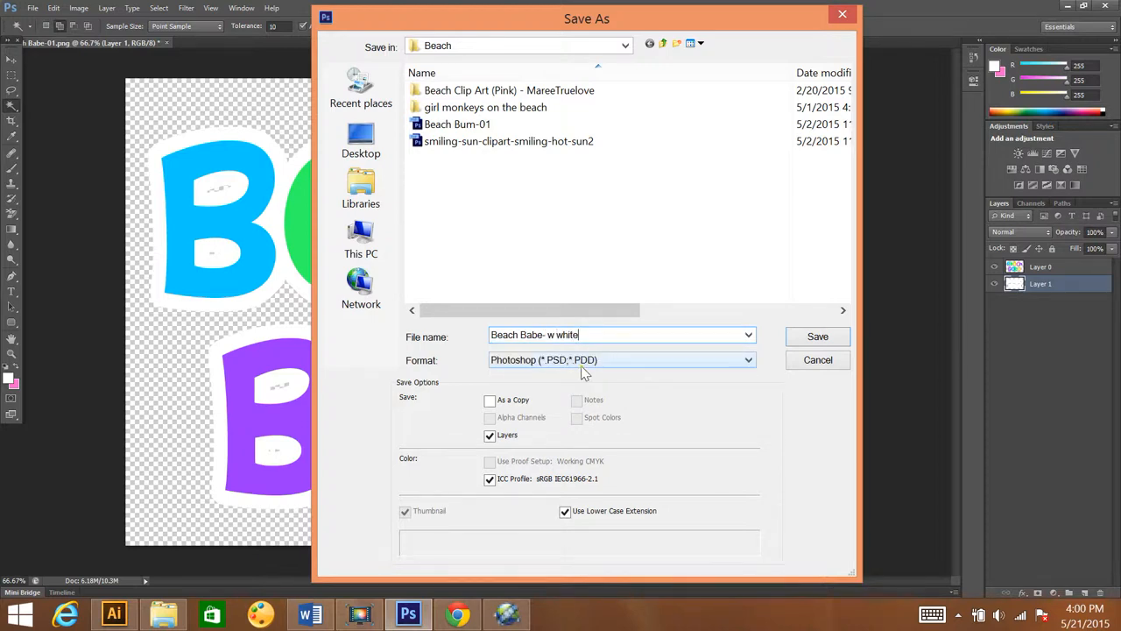
{"action": "left_click", "coordinate": [622, 359]}
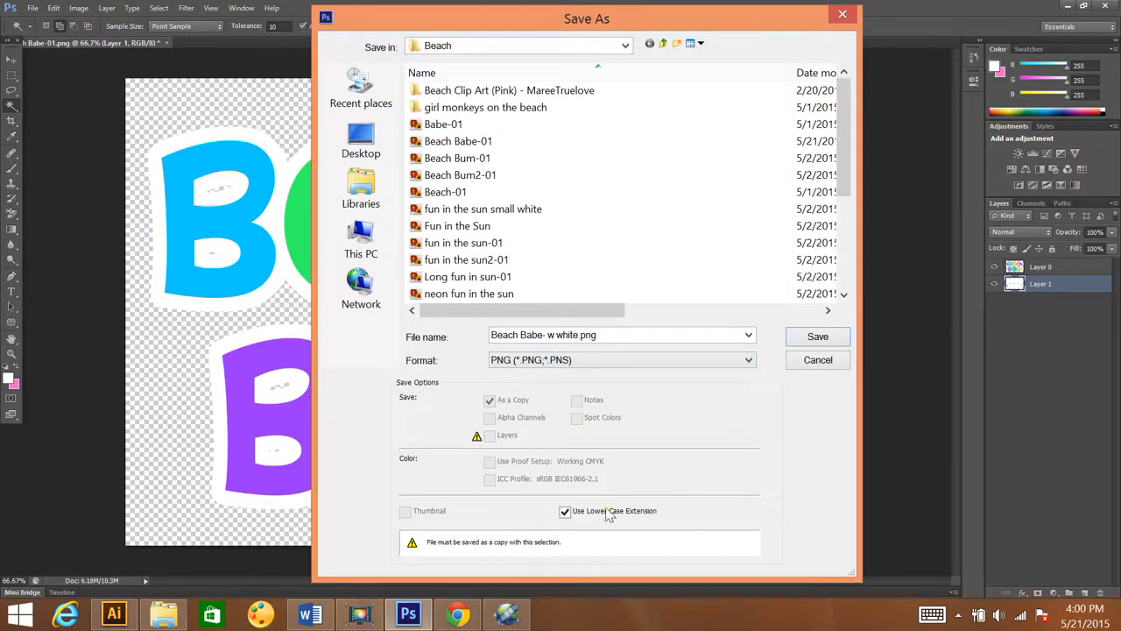
{"action": "left_click", "coordinate": [816, 337]}
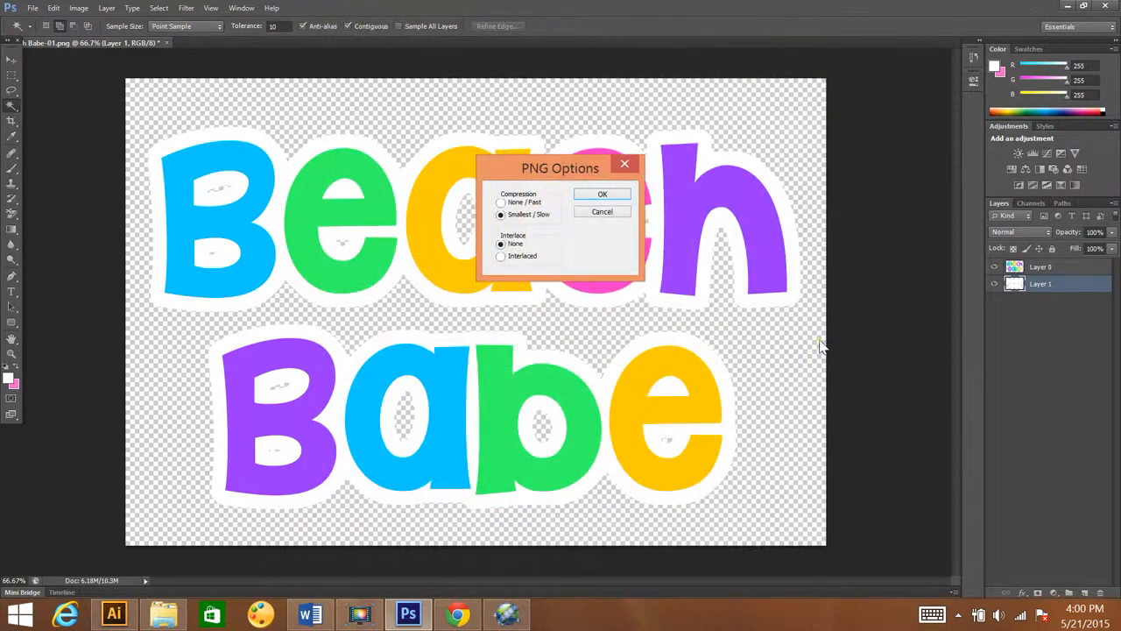
{"action": "left_click", "coordinate": [603, 192]}
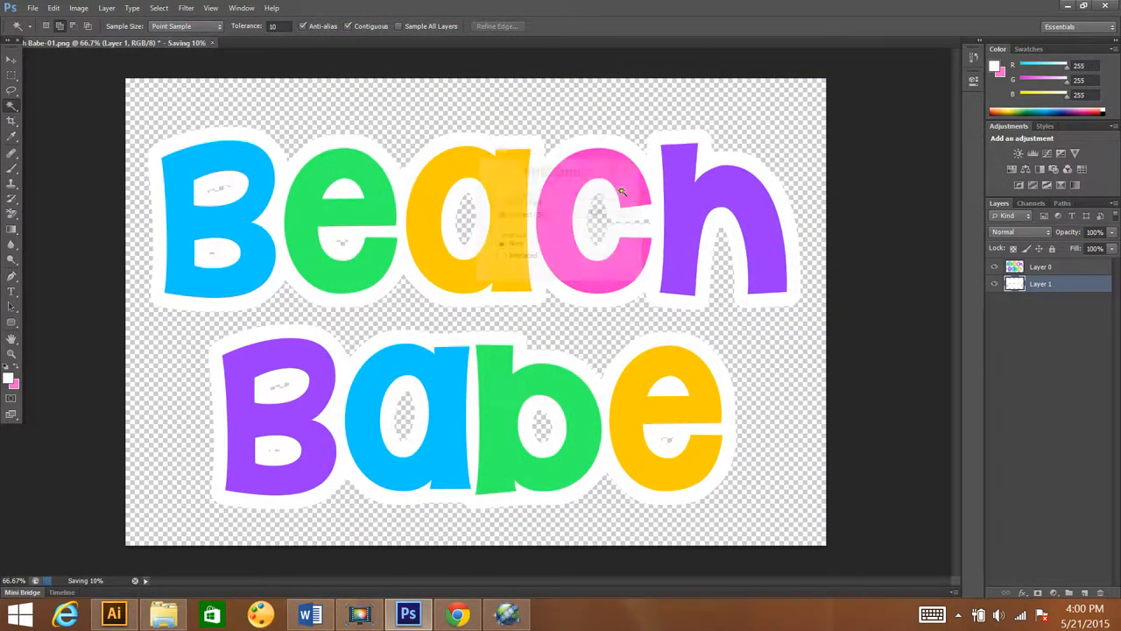